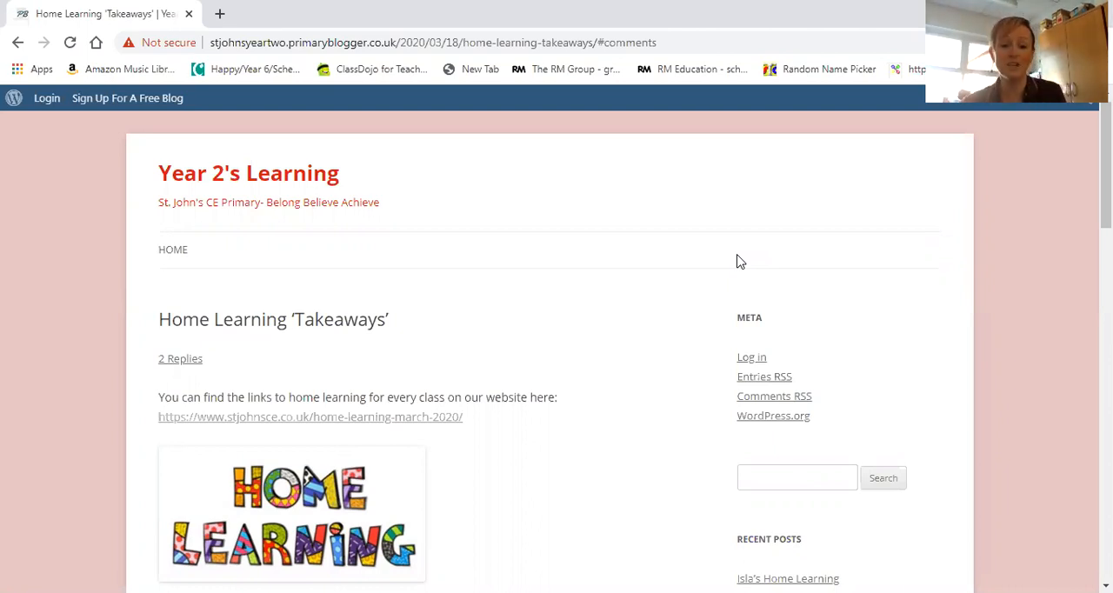
mouse_move(530, 250)
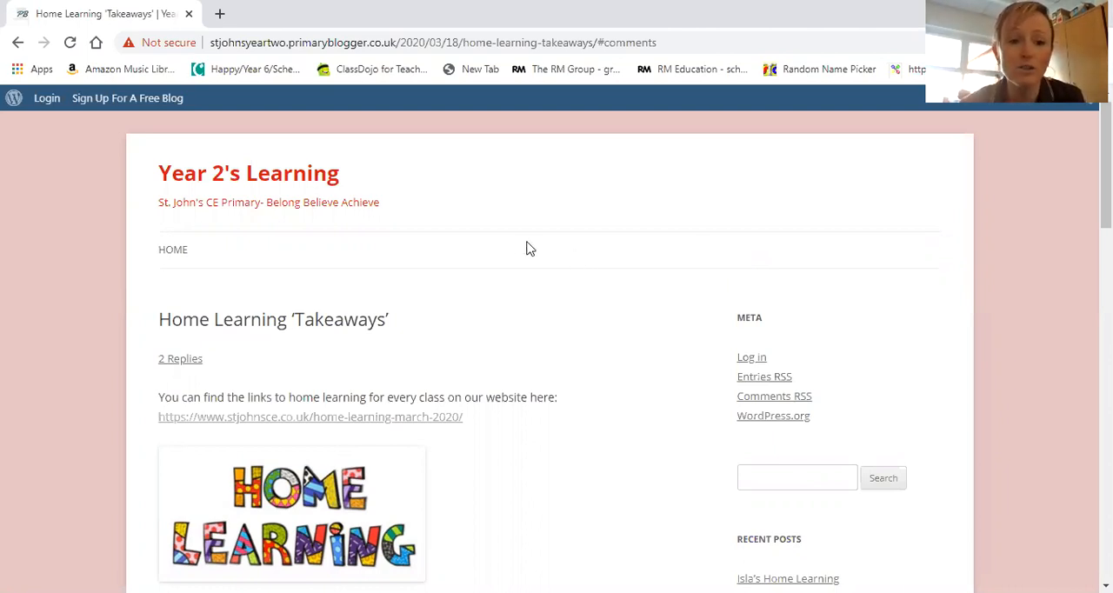
mouse_move(292, 174)
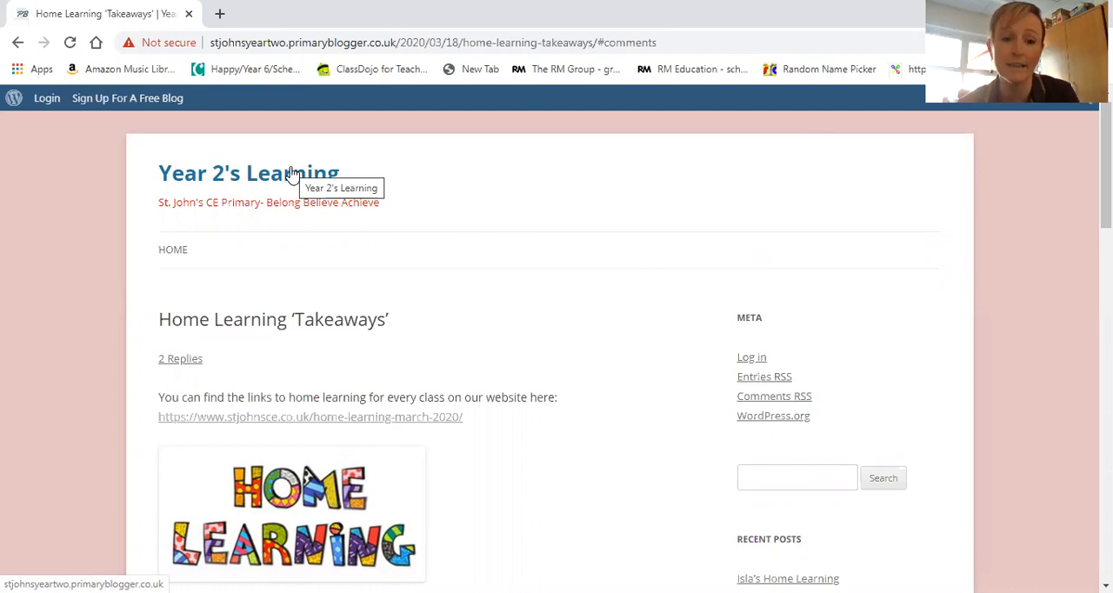
mouse_move(459, 346)
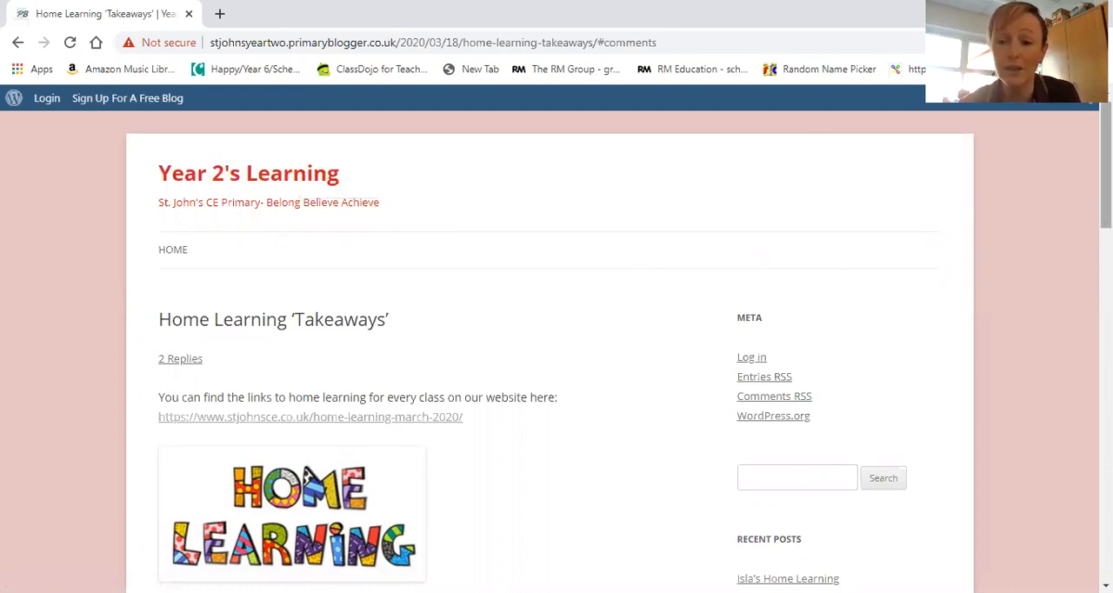
Add the comment 'Great work!' in the Leave a Reply box under the Takeaways post and return to the top.
scroll(down, 3)
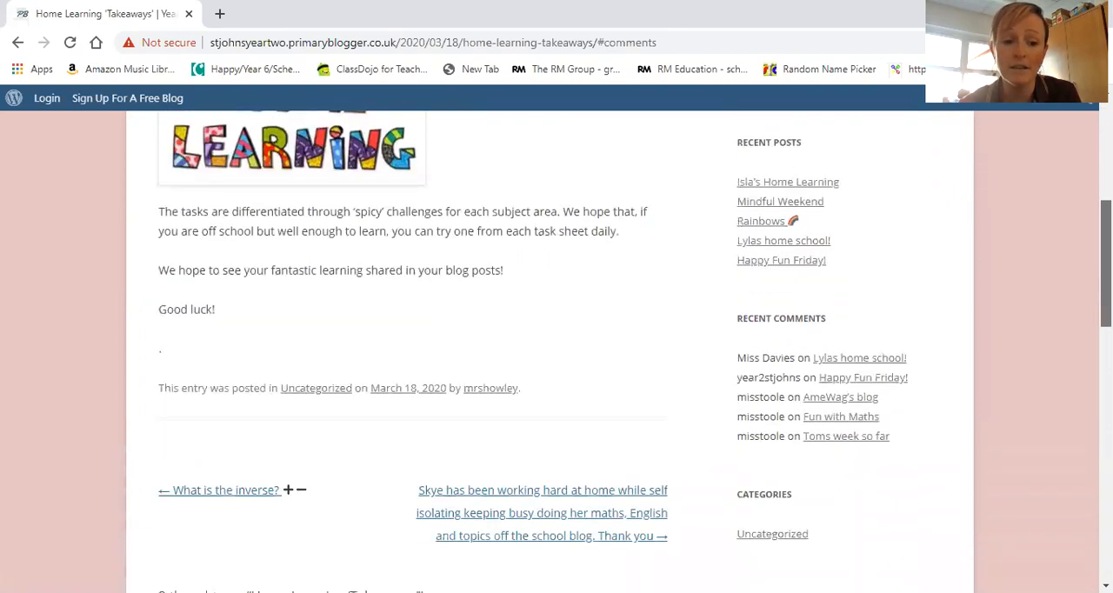
scroll(up, 3)
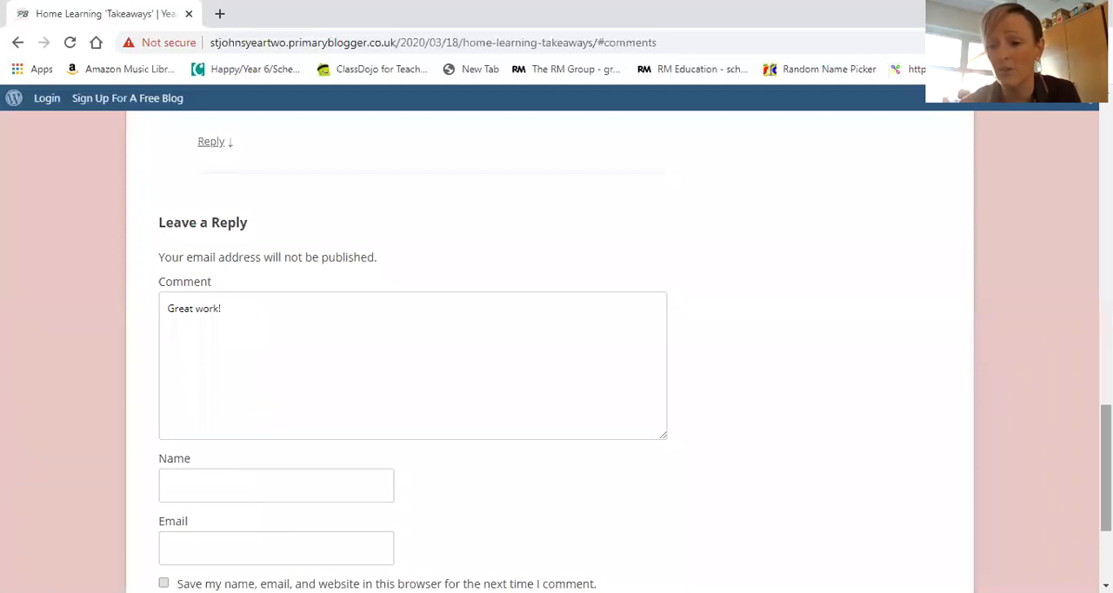
scroll(down, 3)
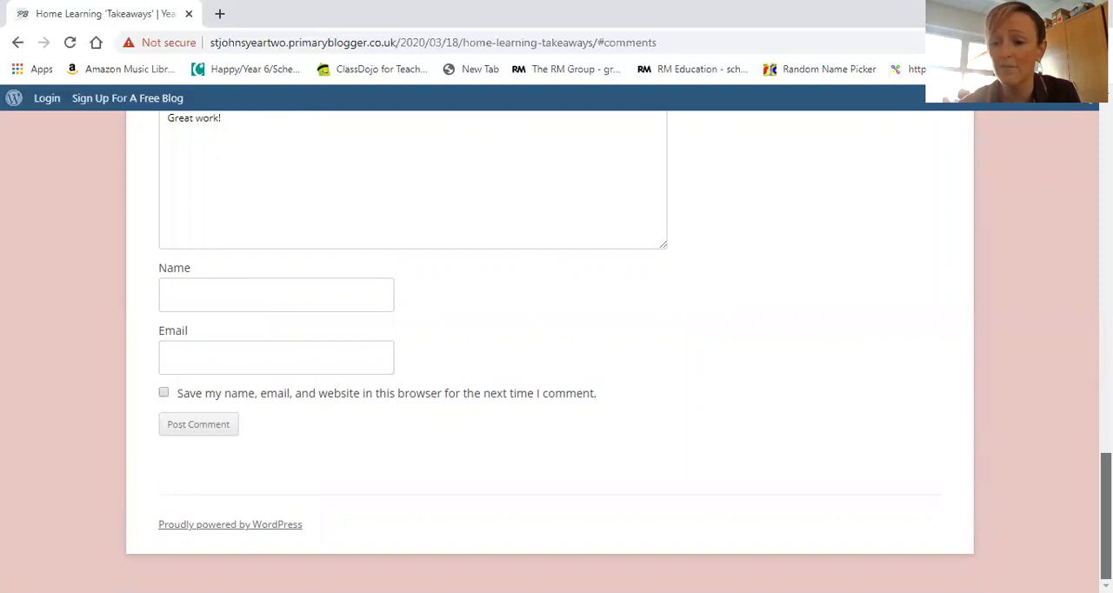
scroll(up, 3)
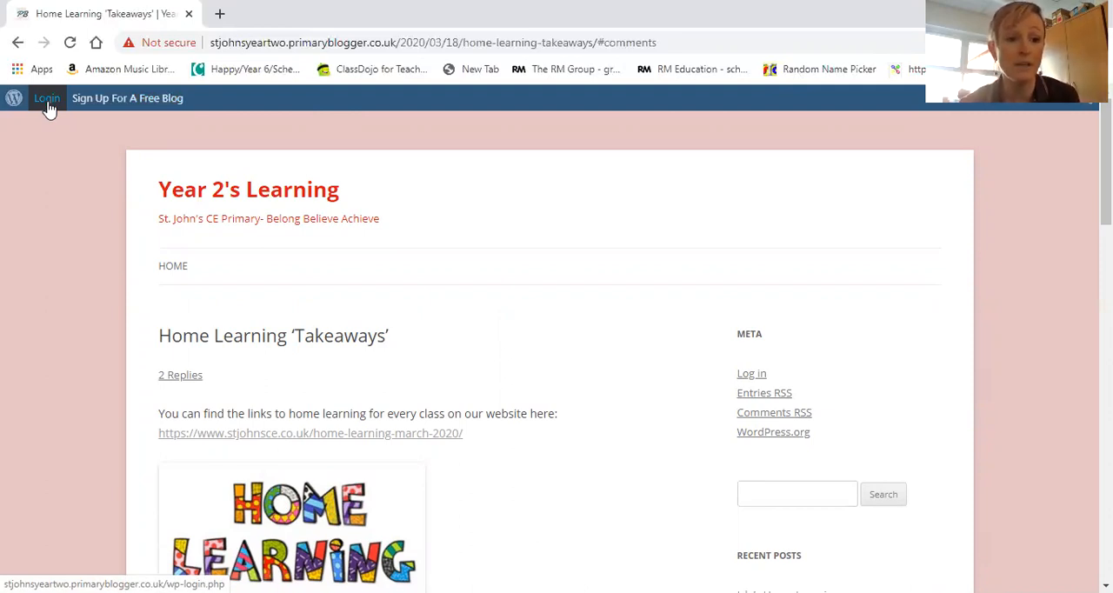
Log in to the Year 2's Learning blog with the class username and password.
click(47, 97)
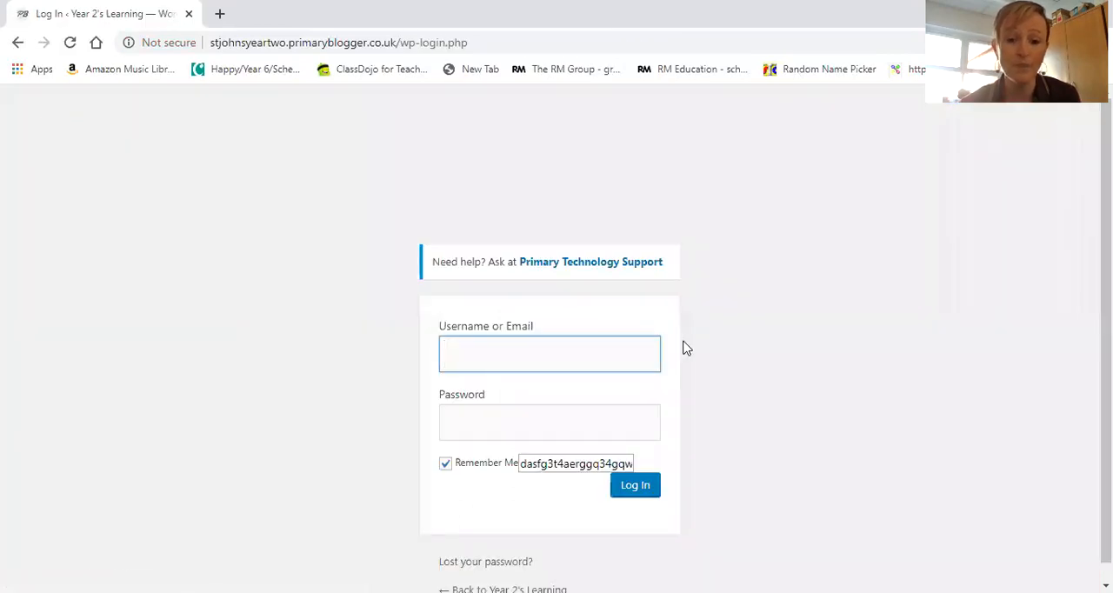
text(ye)
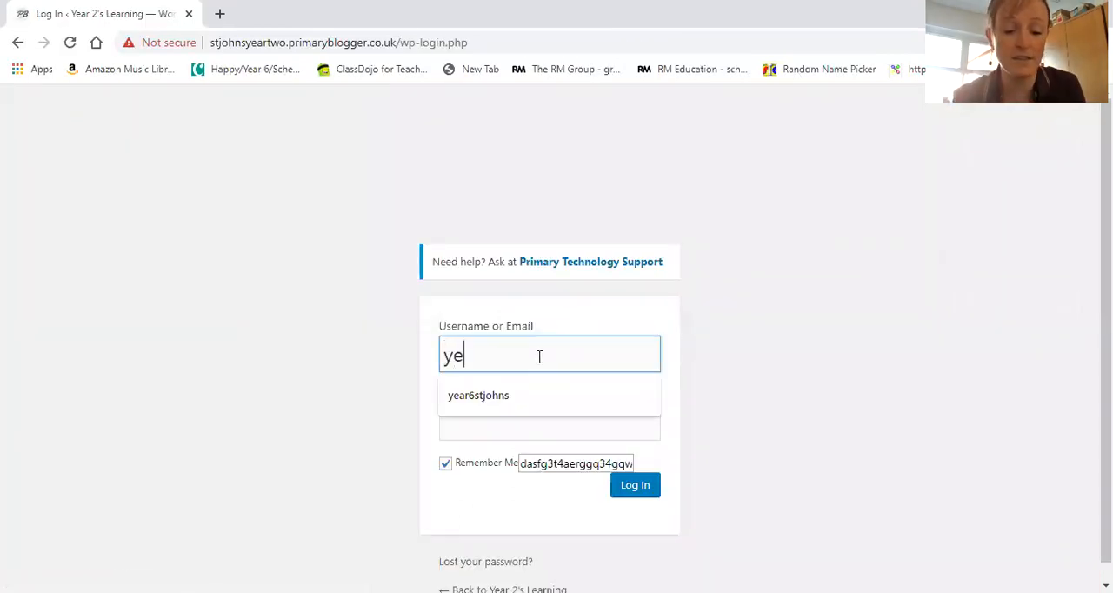
text(ar2stjo)
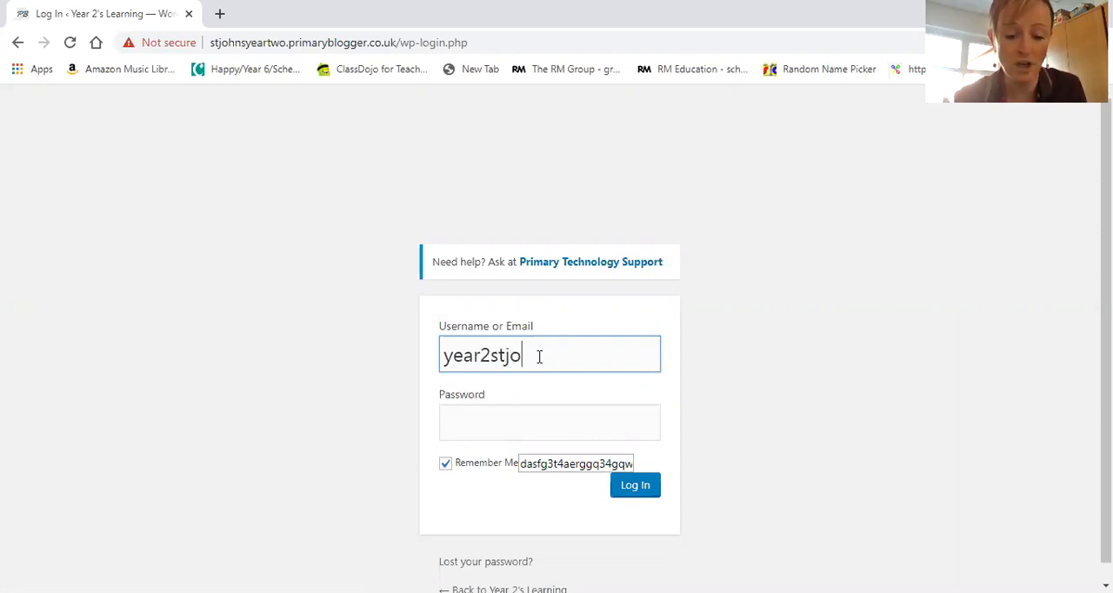
text(h)
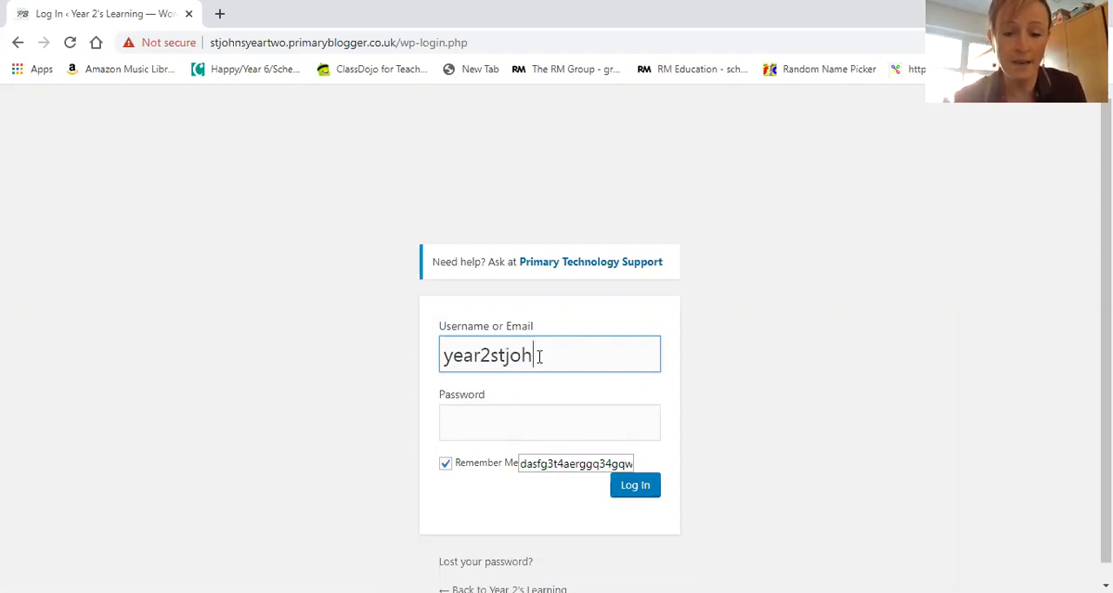
text(ns)
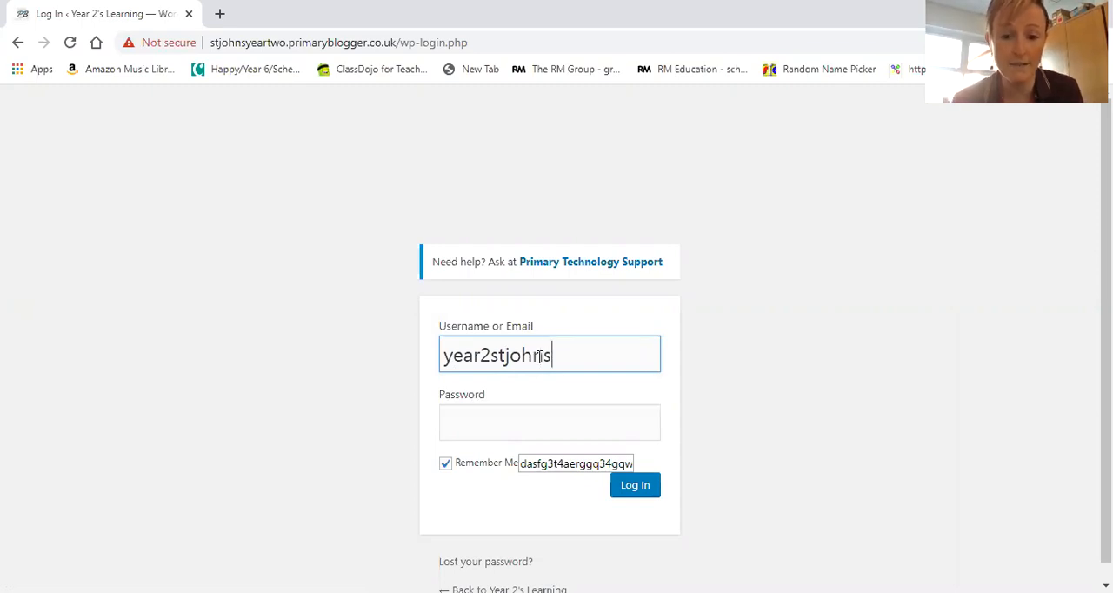
click(549, 421)
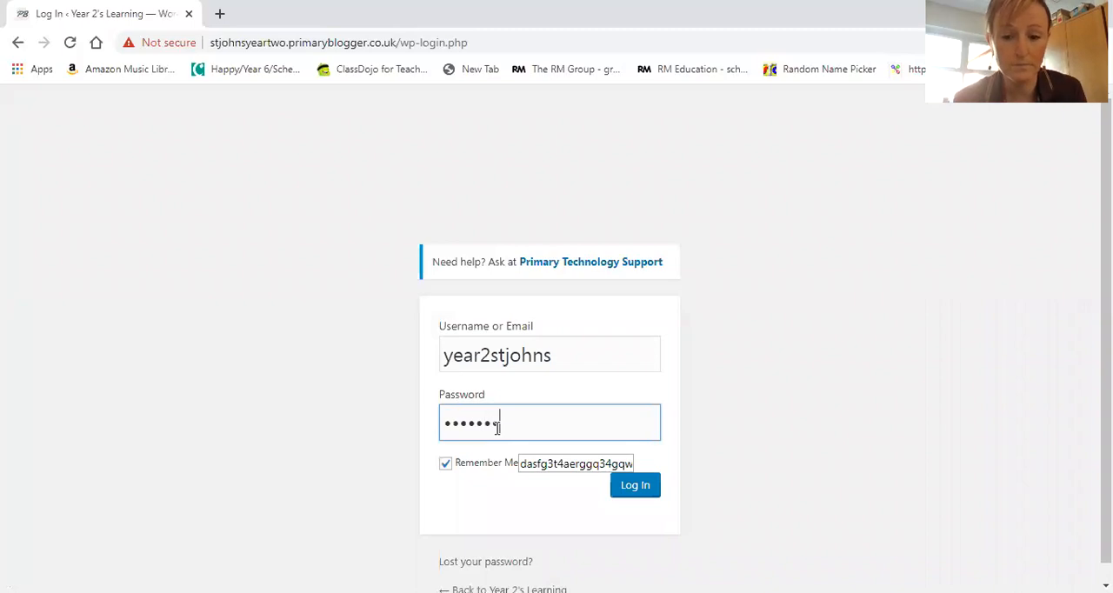
click(634, 485)
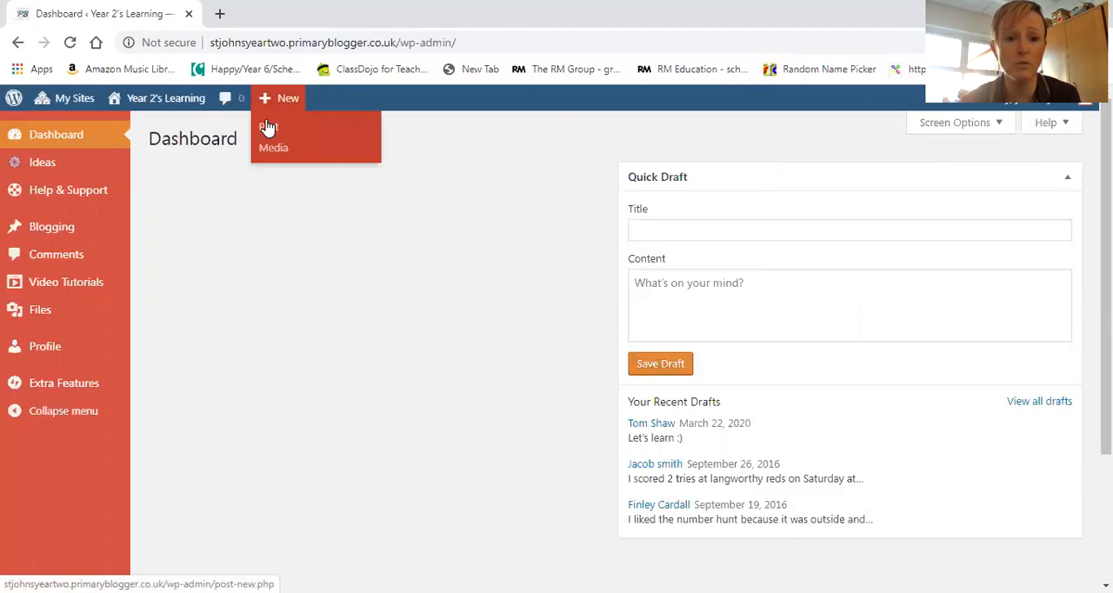
Create a new Post from the dashboard's + New menu, opening the block editor.
click(268, 129)
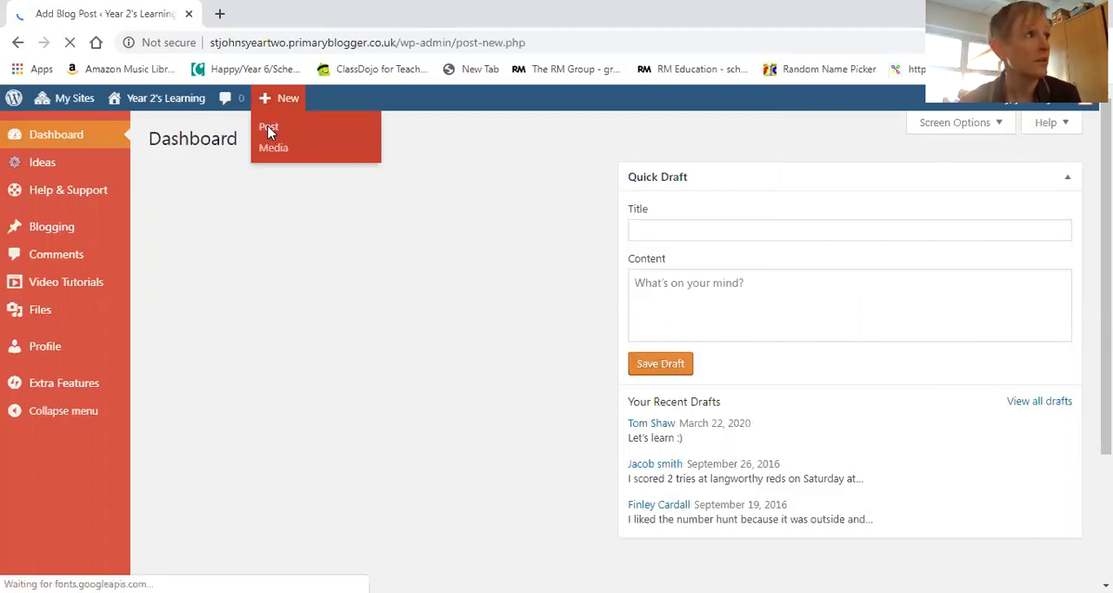
click(268, 129)
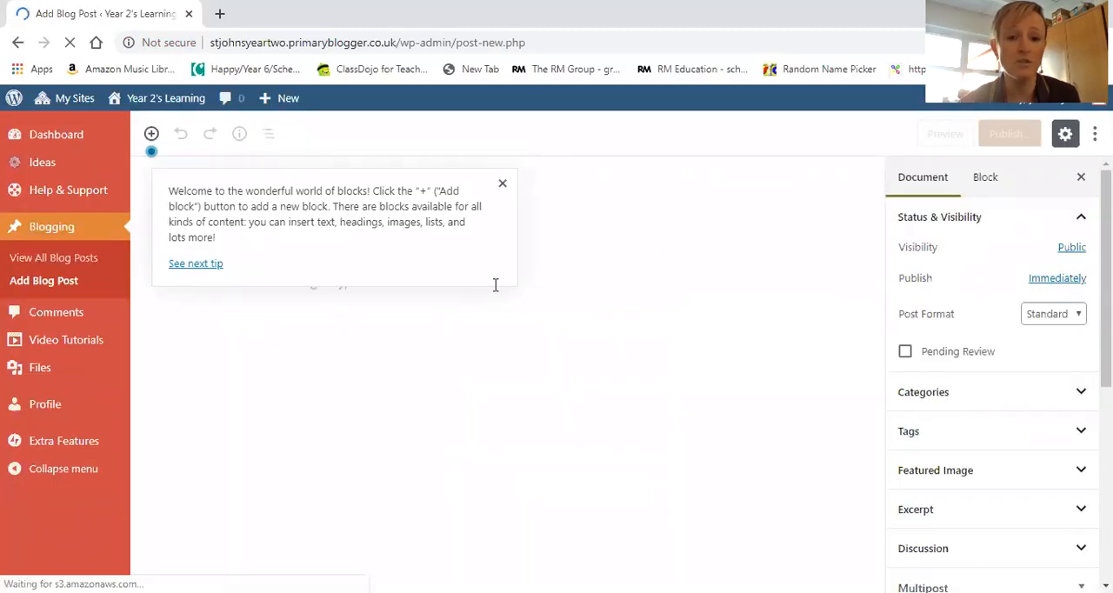
Dismiss the 'Welcome to the wonderful world of blocks' tip in the new-post editor.
click(501, 185)
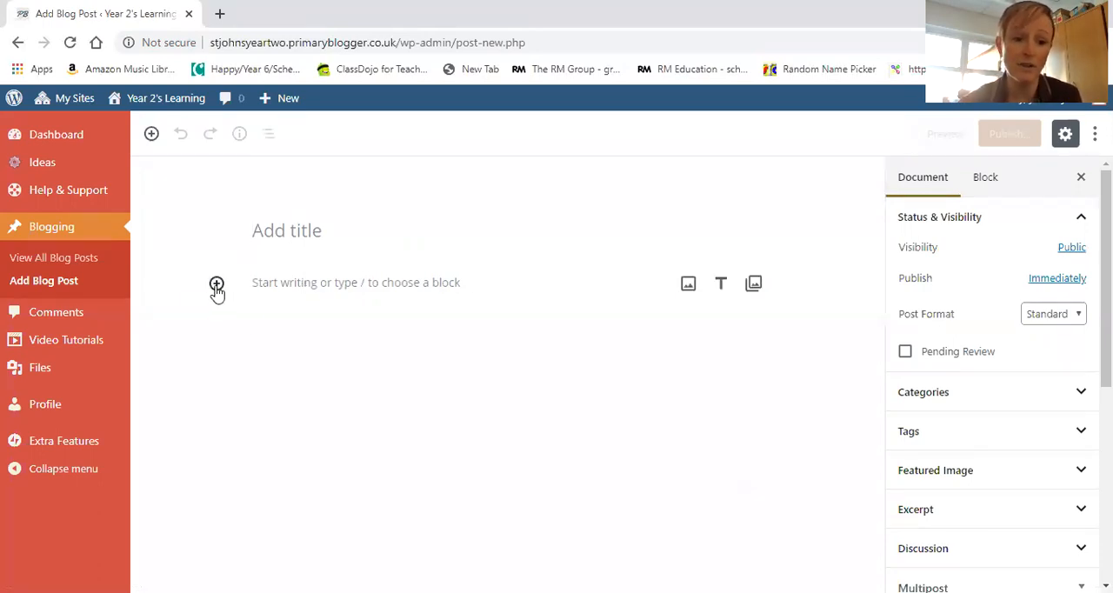
mouse_move(149, 134)
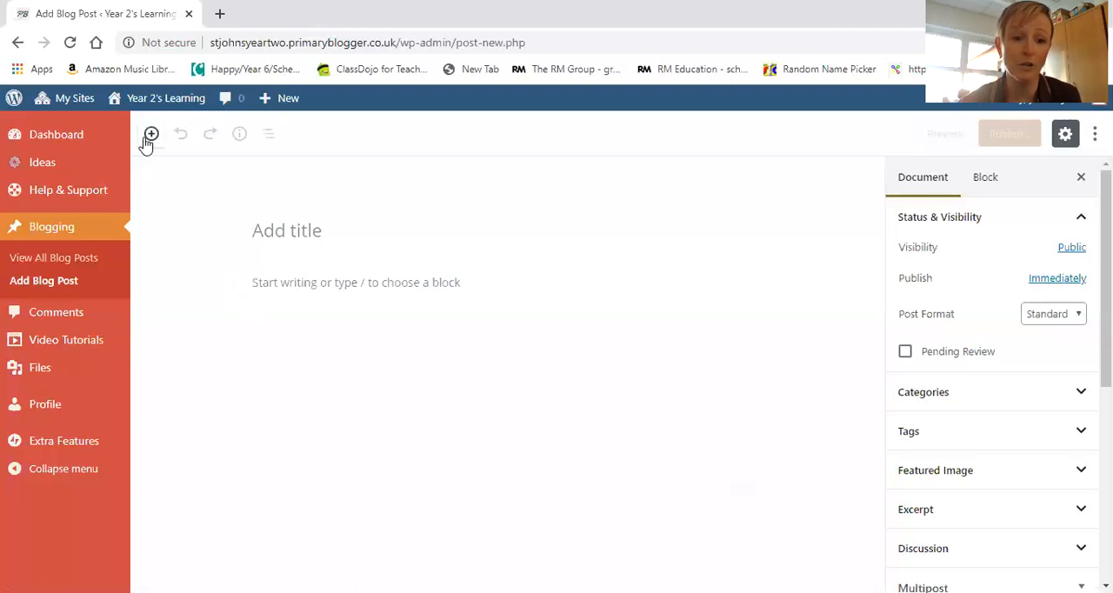
Insert an empty Image block from the Most Used blocks into the new post.
click(150, 134)
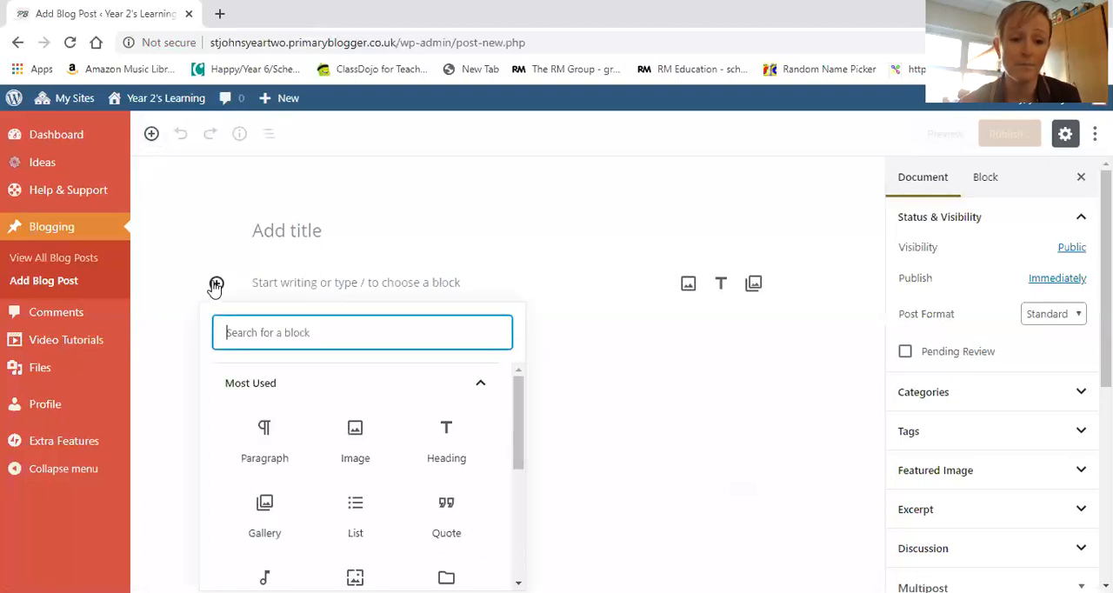
mouse_move(355, 439)
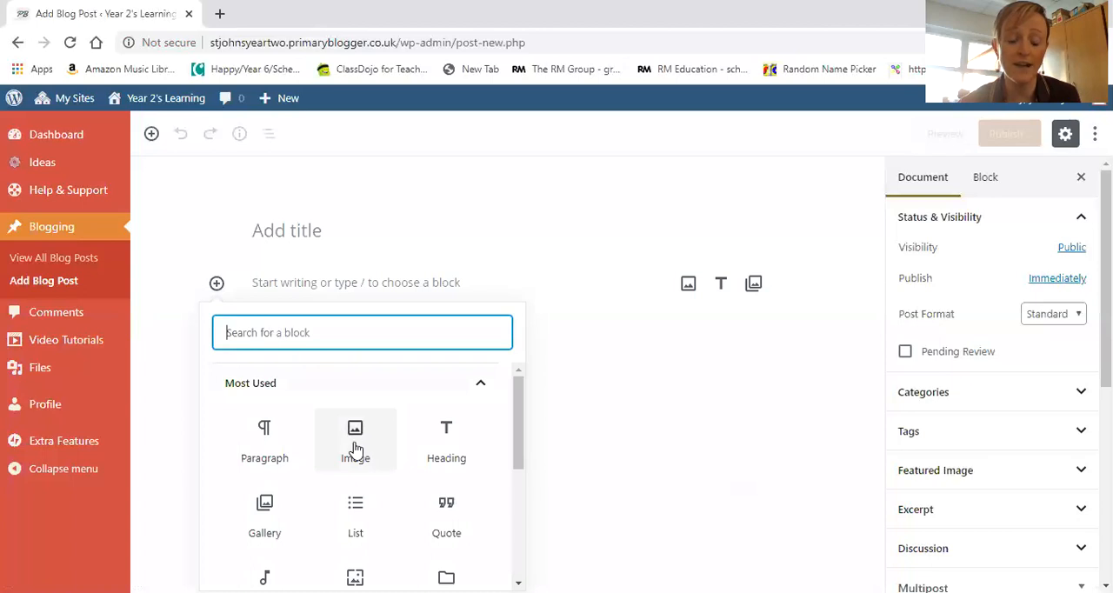
mouse_move(289, 445)
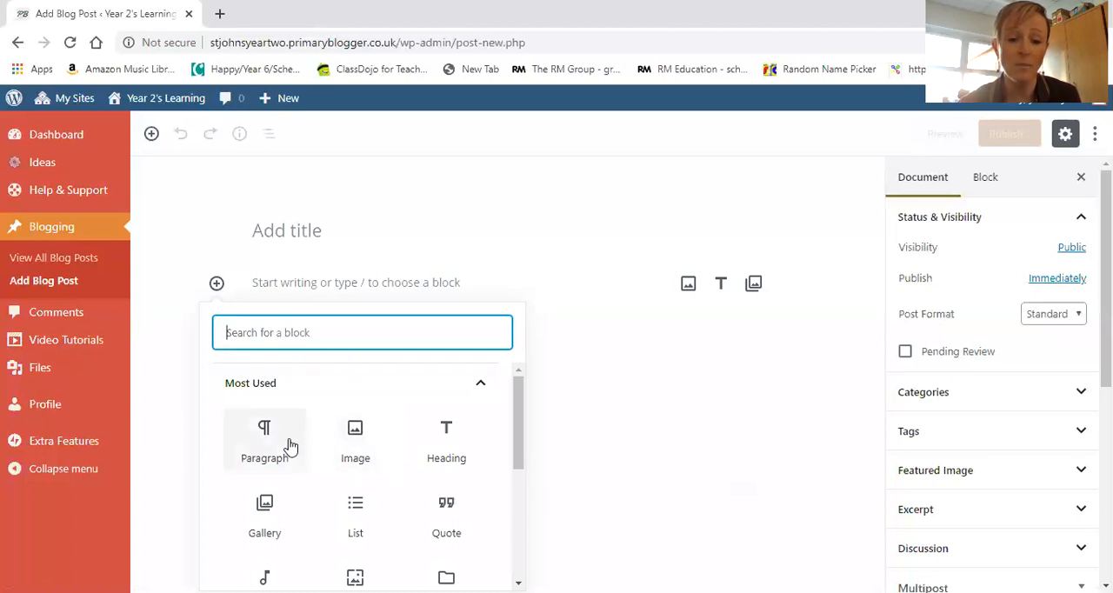
mouse_move(299, 510)
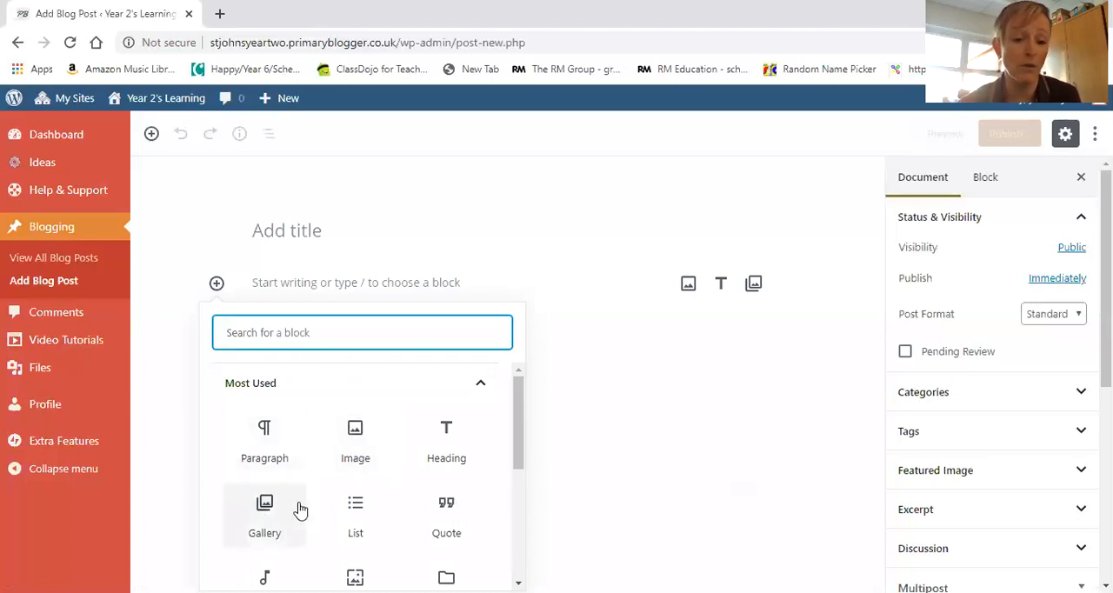
click(355, 438)
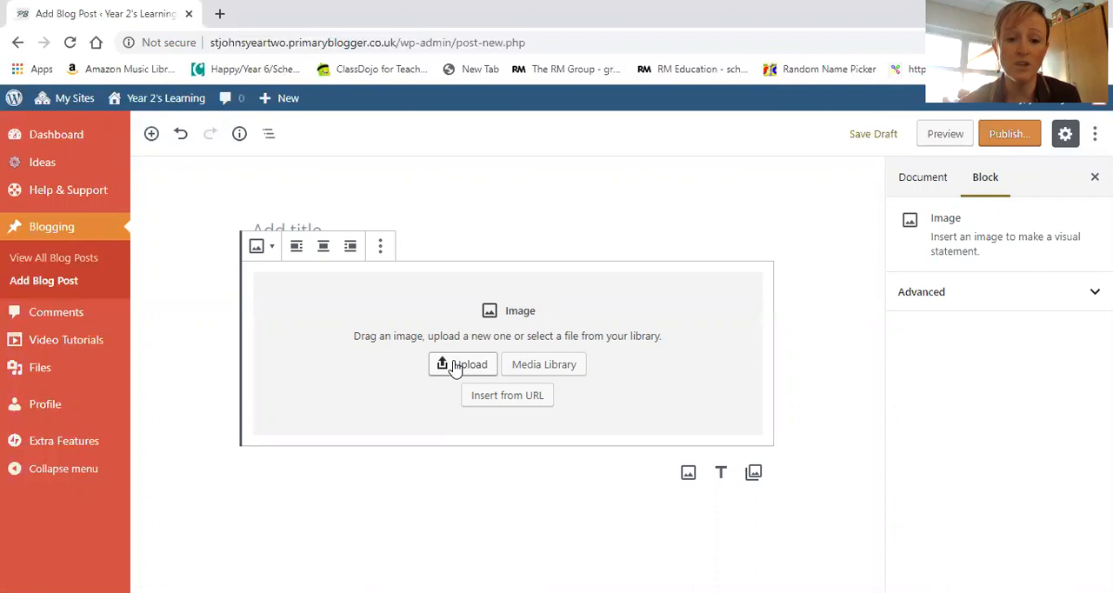
mouse_move(769, 158)
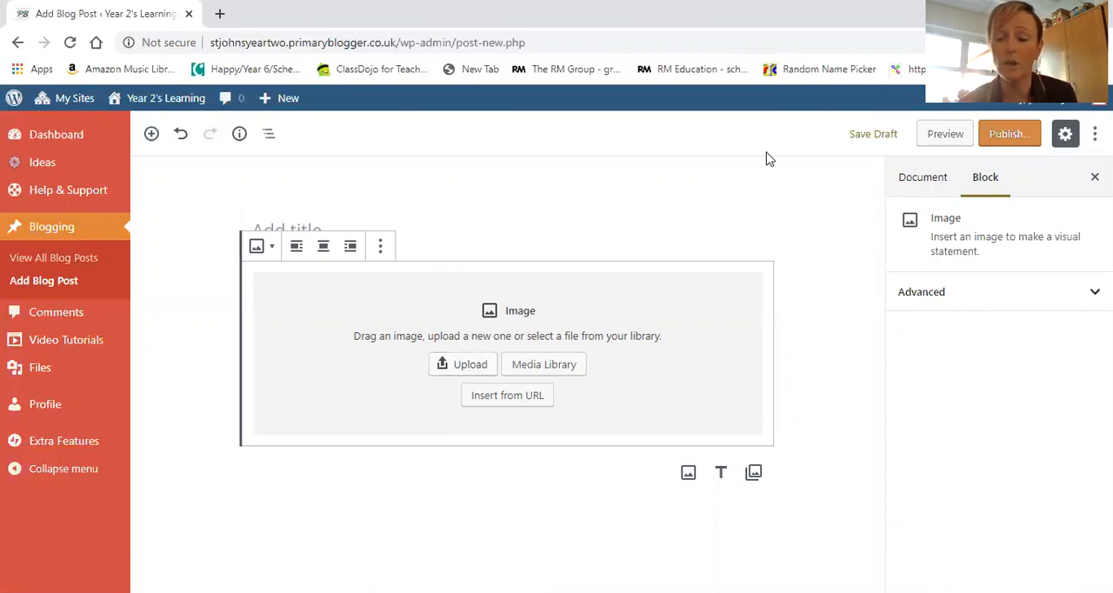